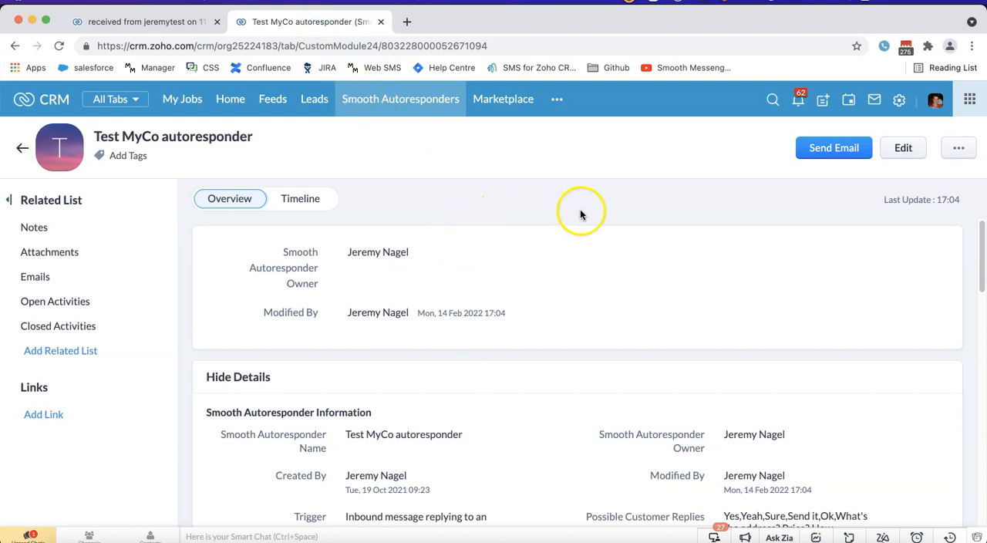
Step: Show the Autoresponder Debug field on jeremytest's 11-Feb-2022 received message record
scroll("down", 3)
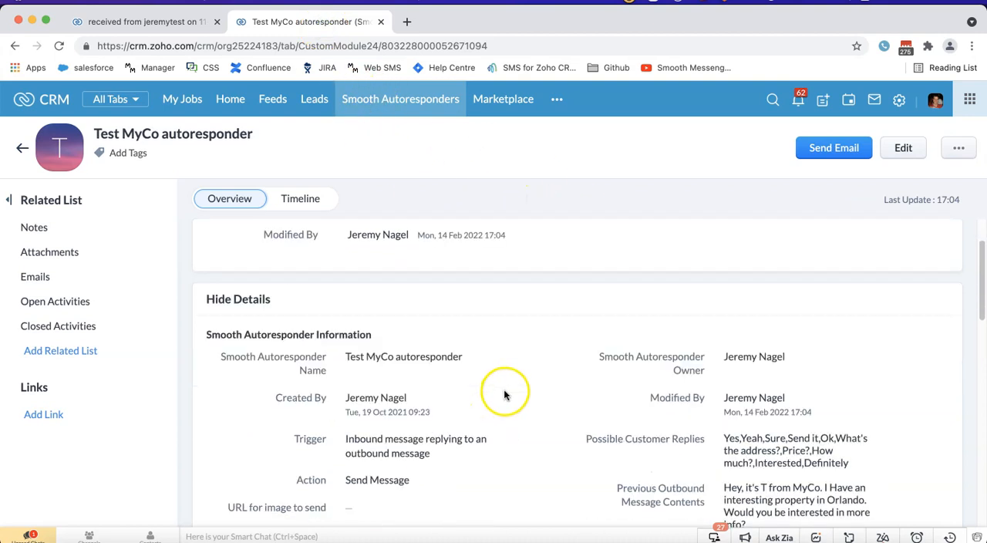
scroll("down", 3)
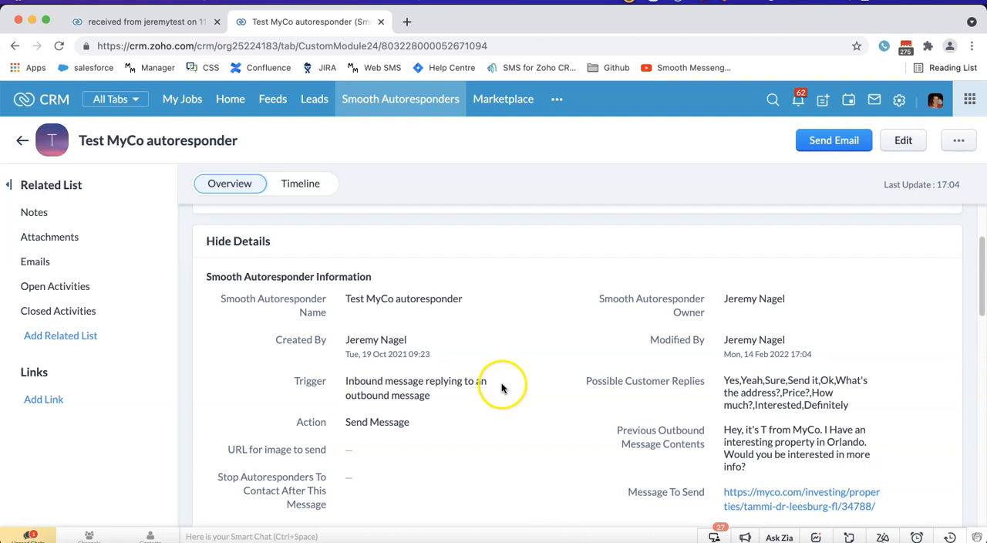
mouse_move(501, 390)
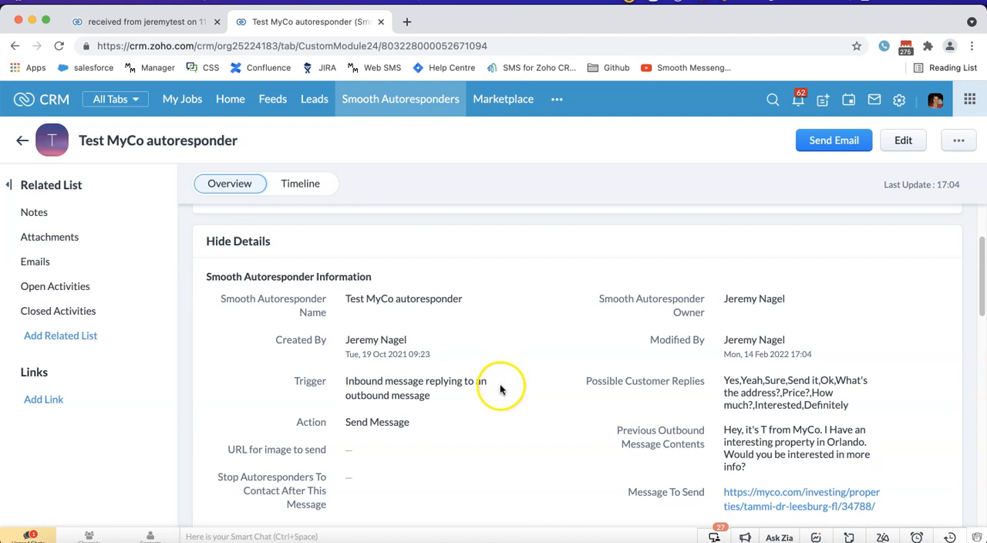
mouse_move(505, 383)
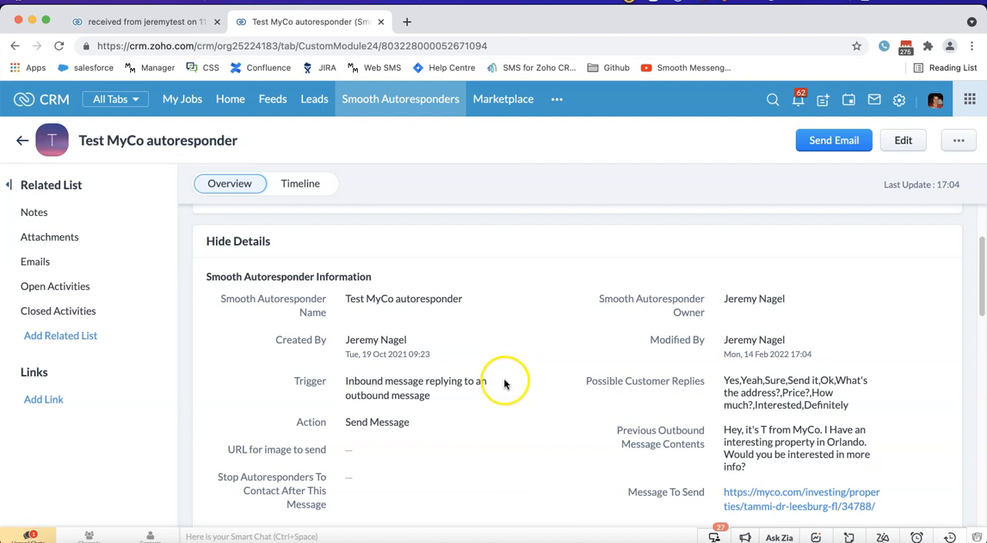
scroll("down", 3)
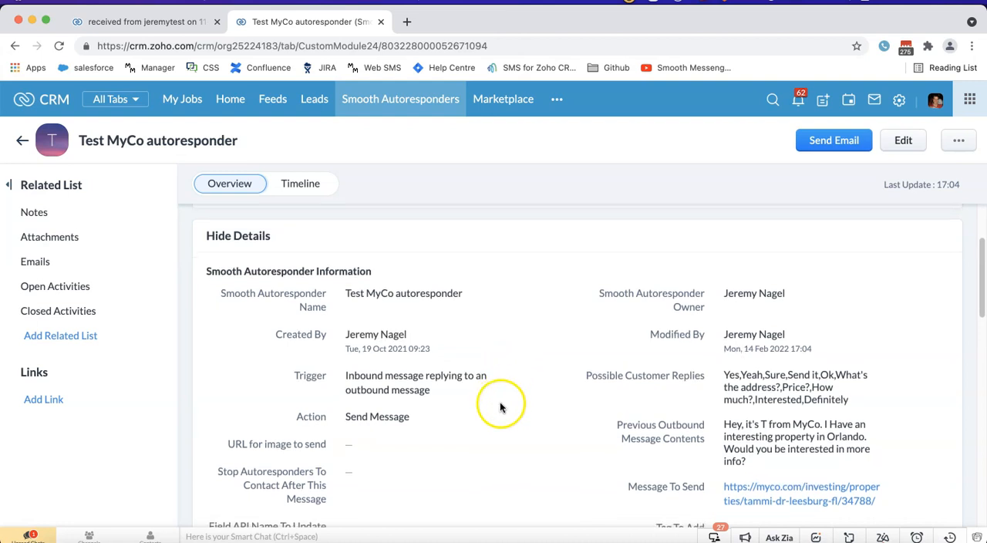
scroll("down", 3)
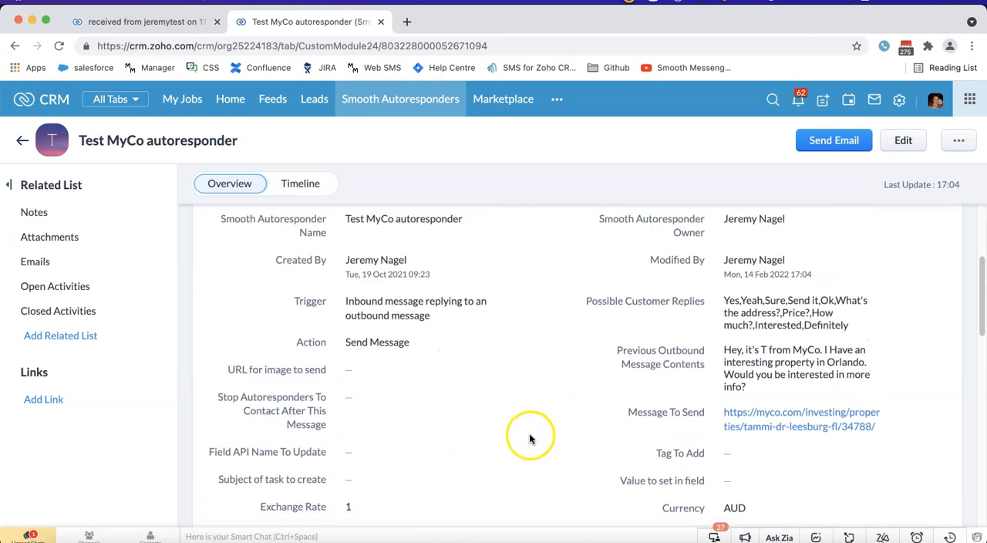
scroll("down", 3)
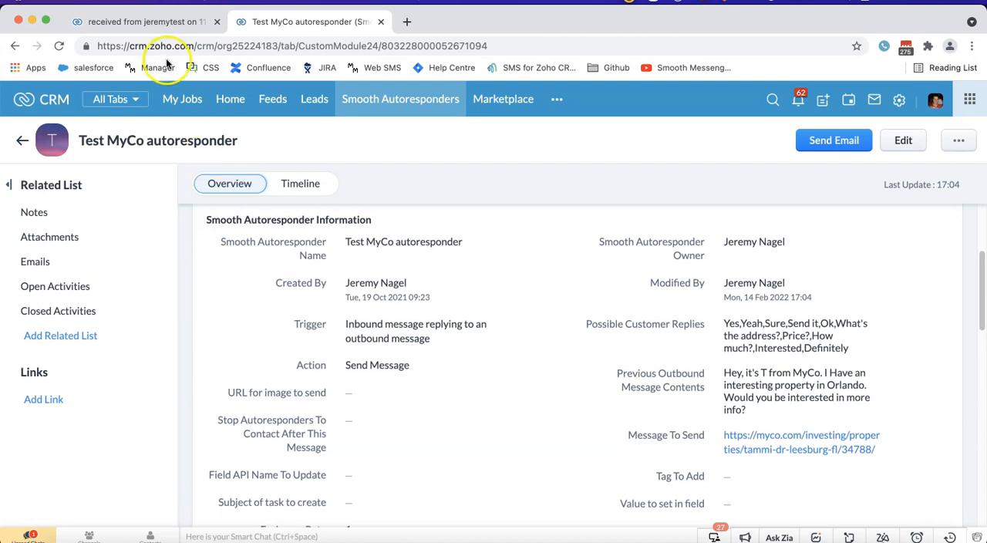
left_click(142, 21)
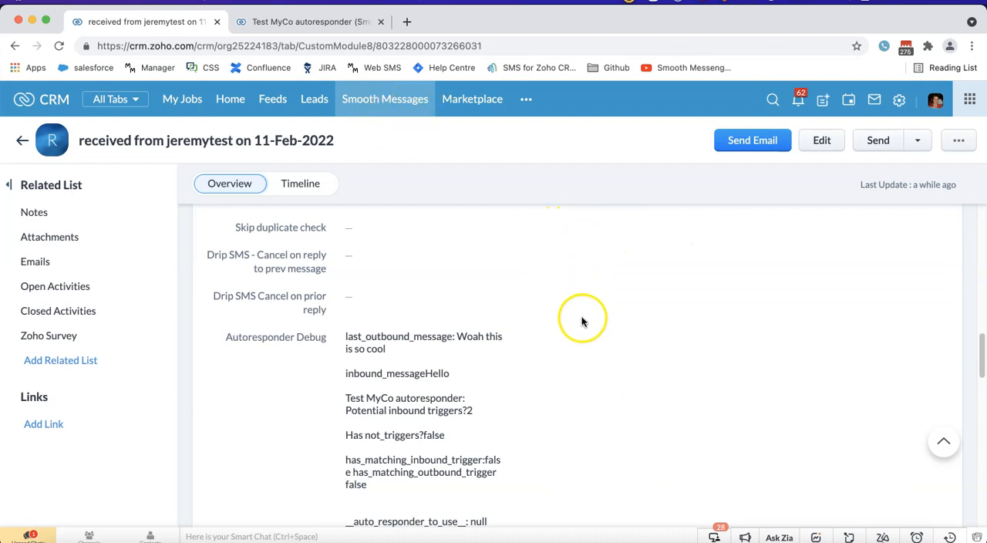
double_click(278, 337)
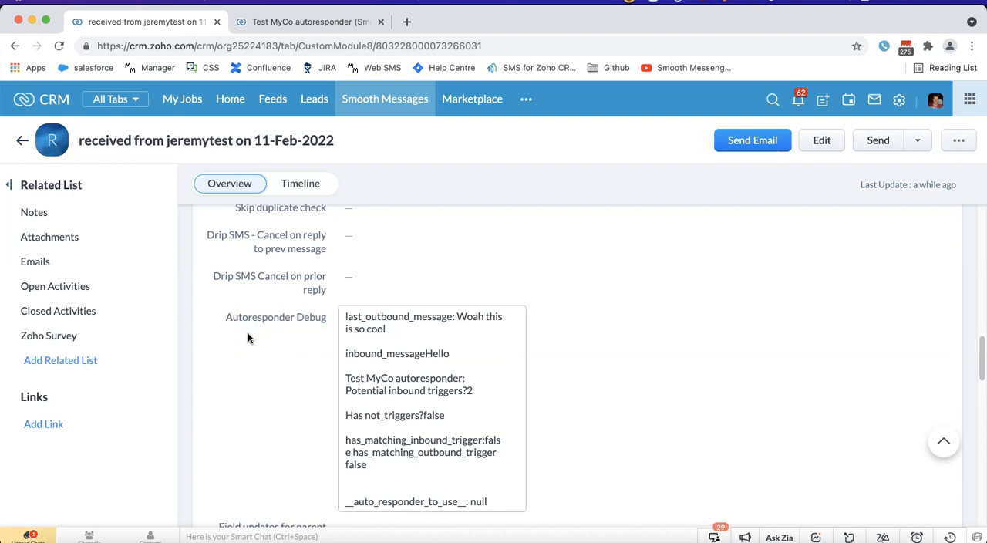
mouse_move(407, 334)
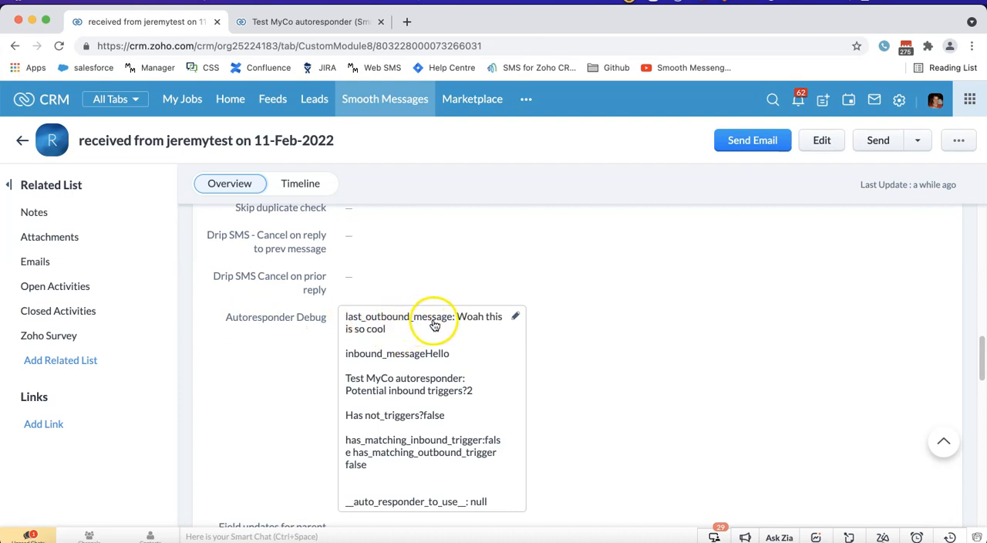
mouse_move(502, 333)
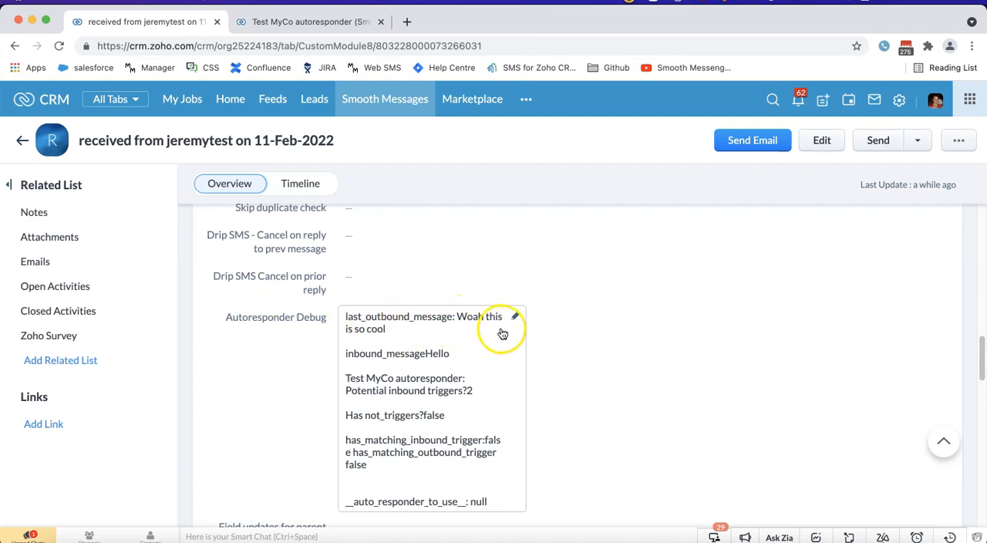
mouse_move(447, 361)
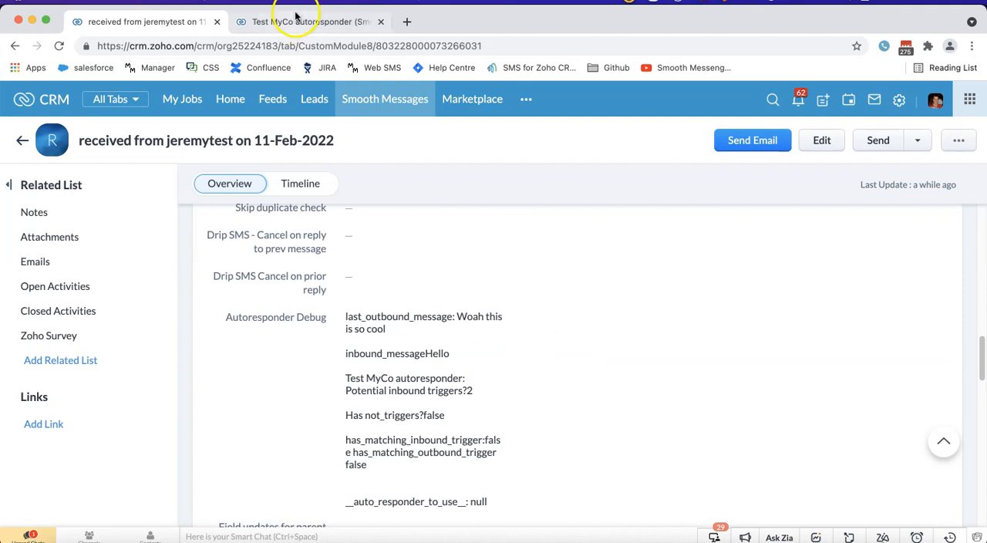
Step: Open the Autoresponder Debug text inline and select a word to read its entries
left_click(309, 20)
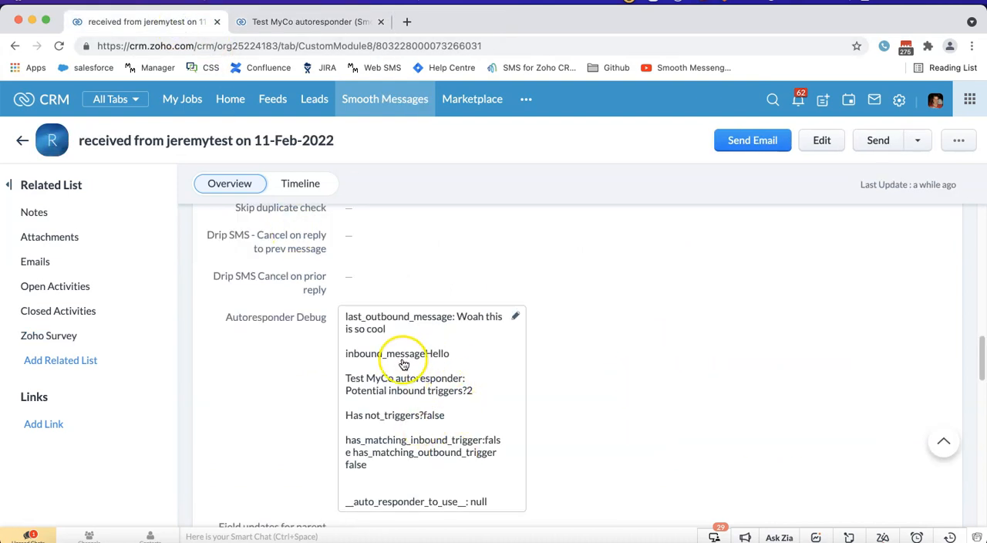
mouse_move(459, 318)
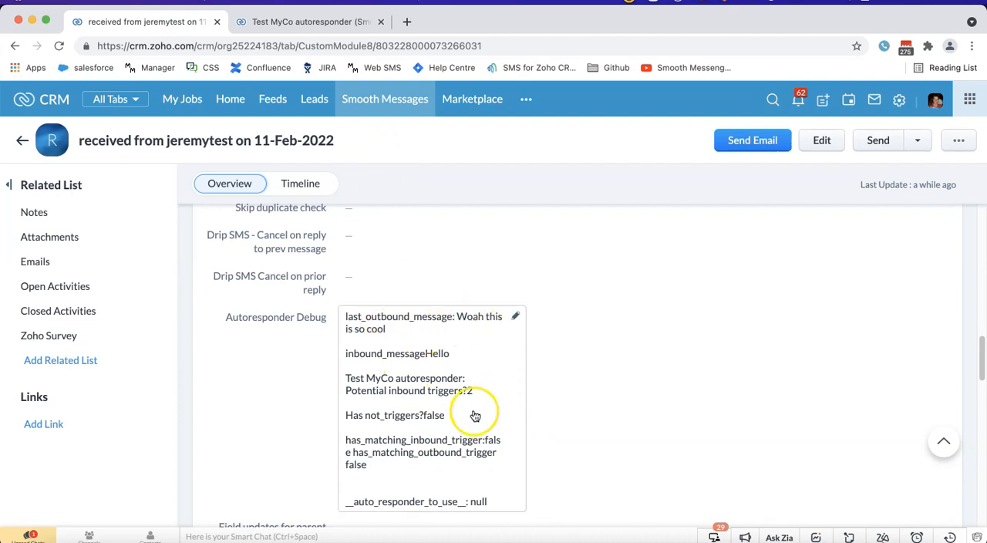
mouse_move(406, 430)
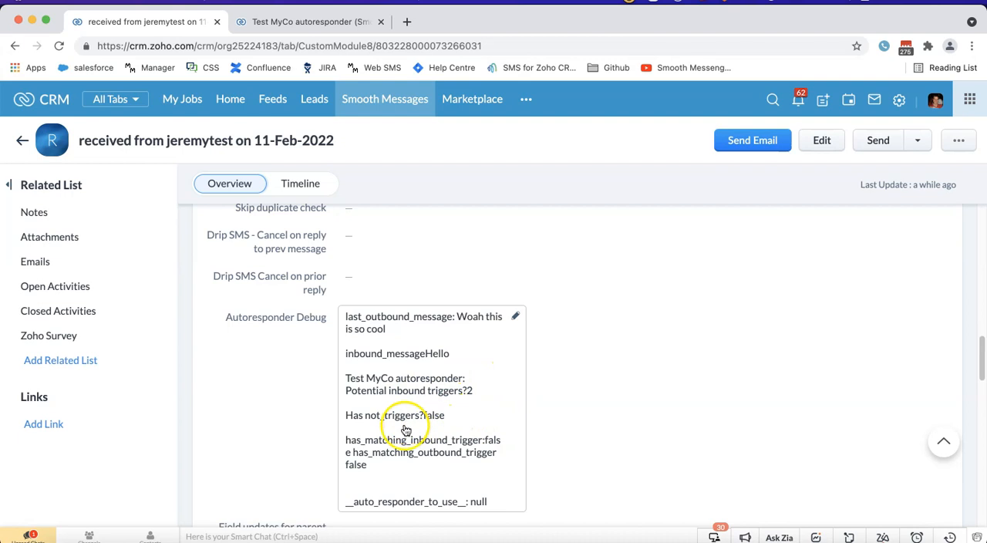
mouse_move(354, 452)
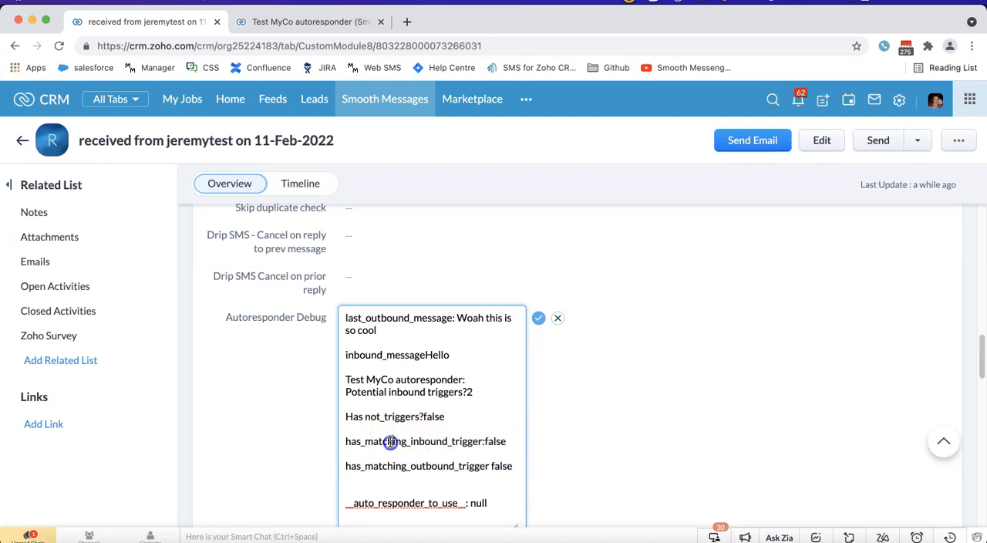
double_click(417, 465)
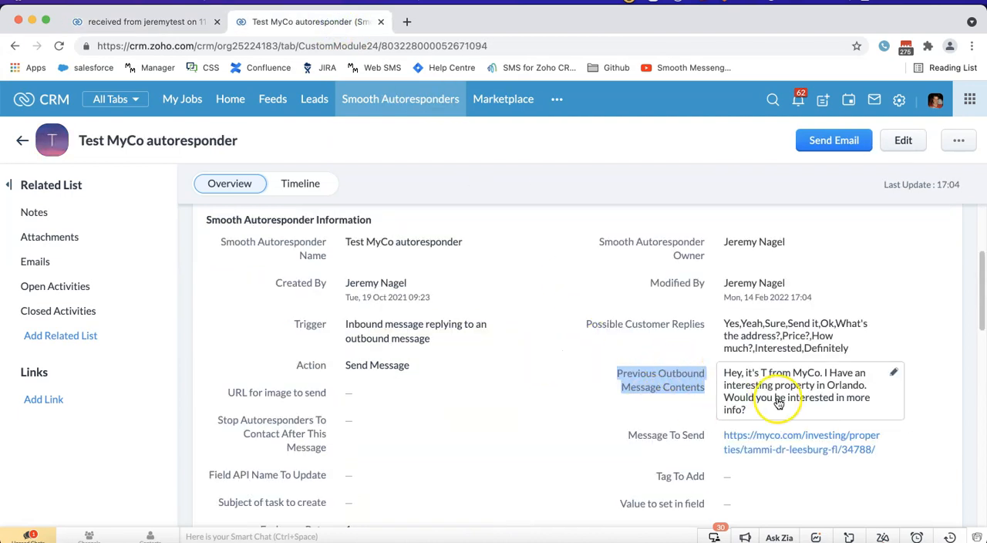
mouse_move(820, 377)
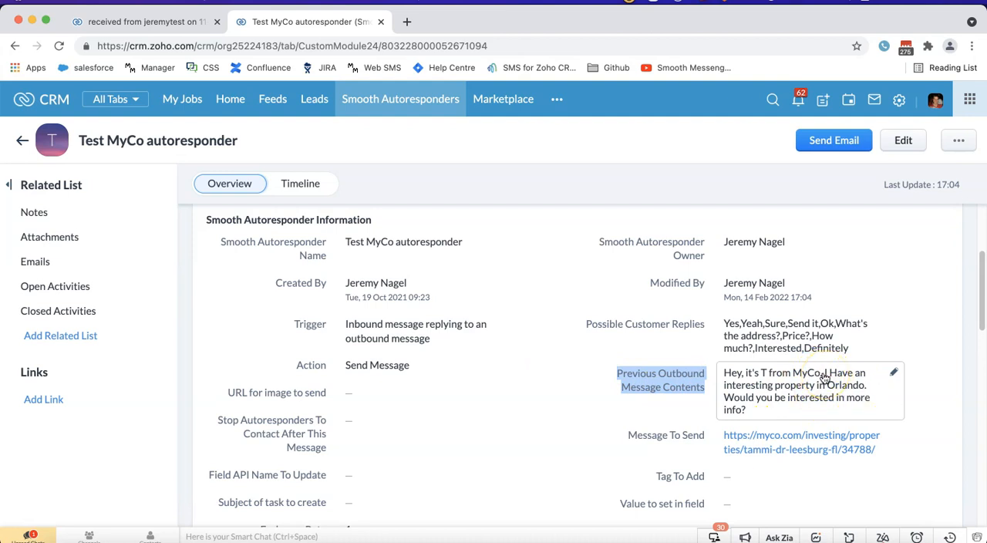
mouse_move(820, 375)
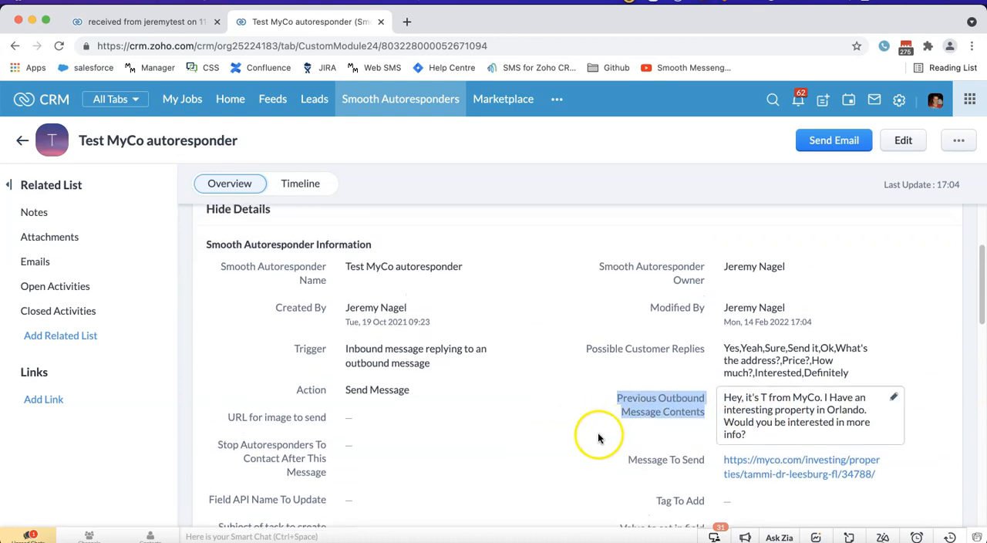
Step: Edit Previous Outbound Message Contents, leaving only 'I Have an interesting property in Orlando.'
scroll("down", 3)
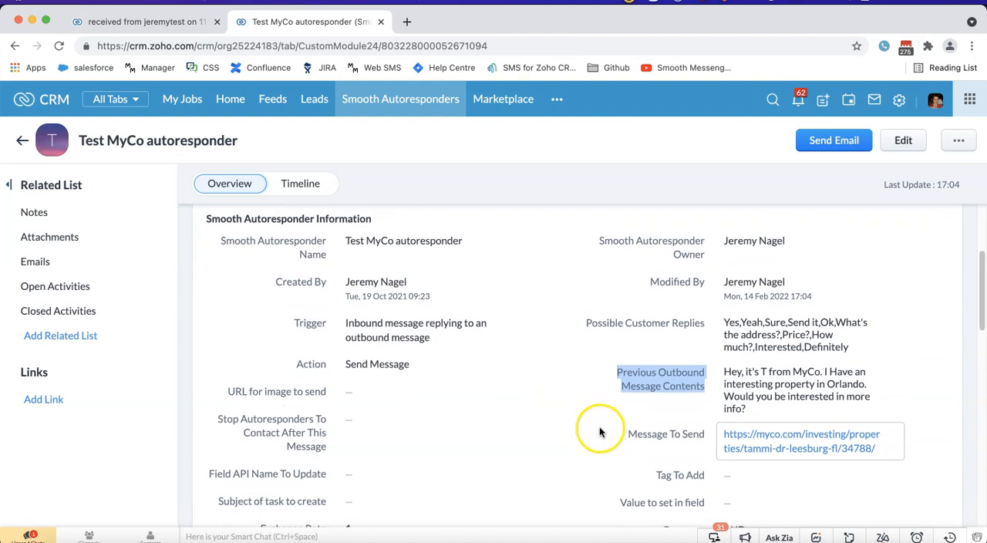
mouse_move(612, 416)
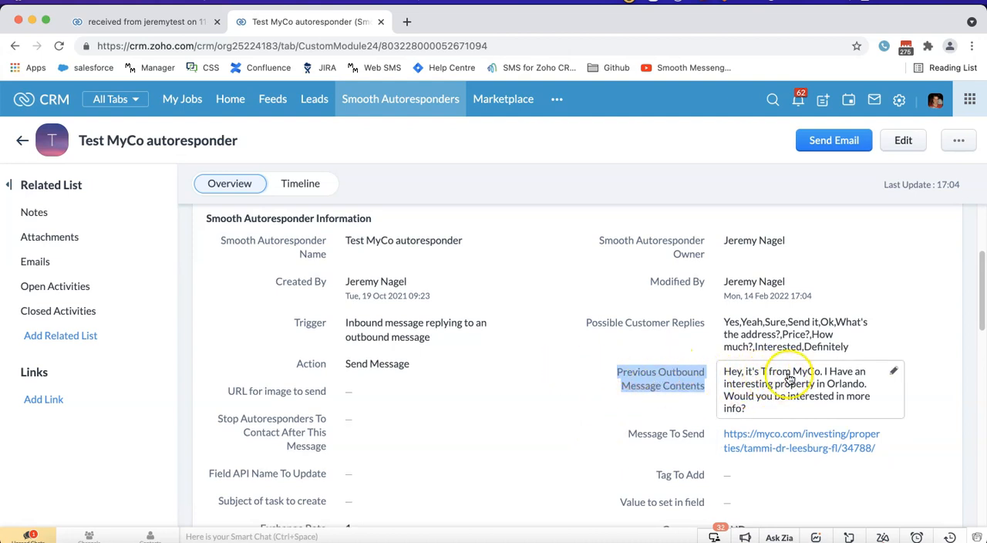
left_click(797, 390)
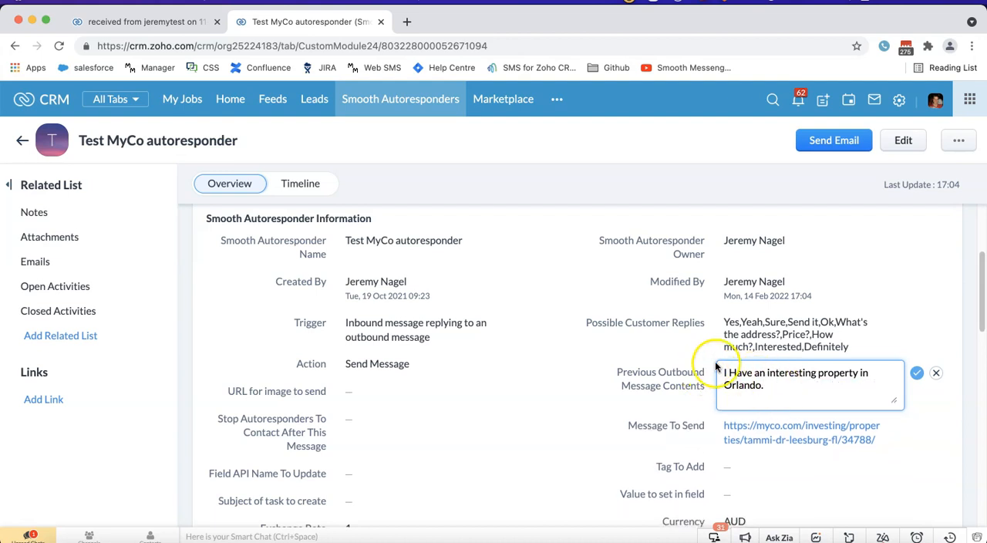
Step: Review the jeremytest message's Autoresponder Debug field against the trimmed Orlando sentence
left_click(788, 385)
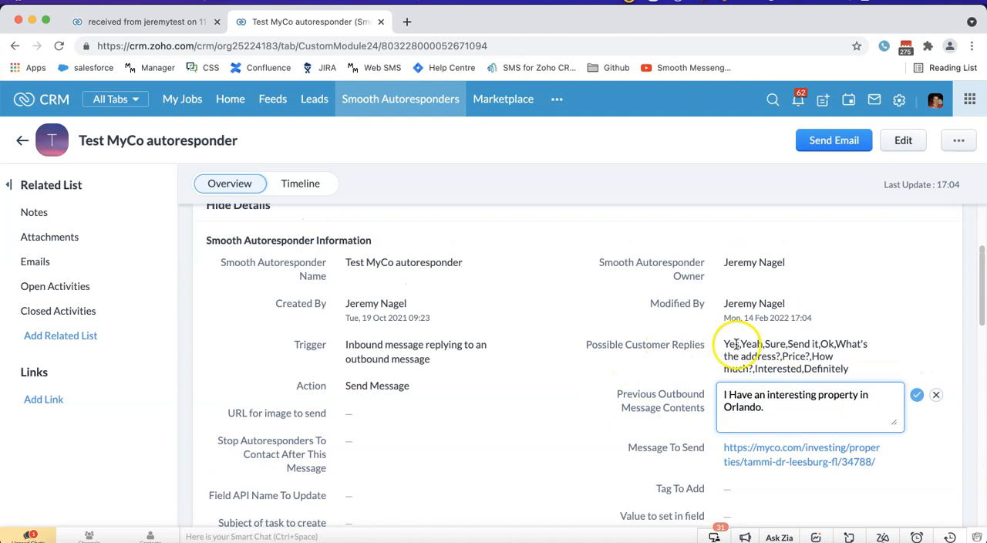
mouse_move(641, 348)
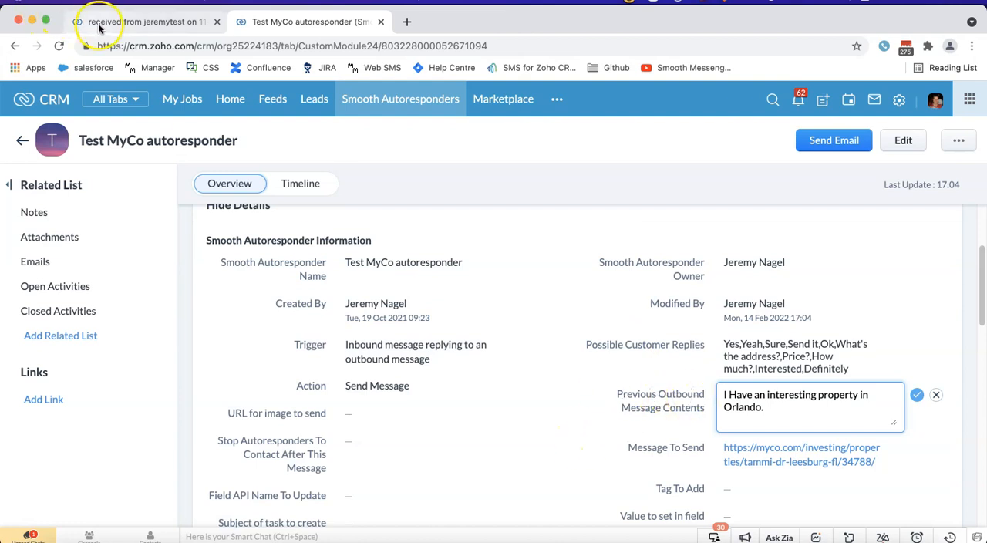
left_click(143, 21)
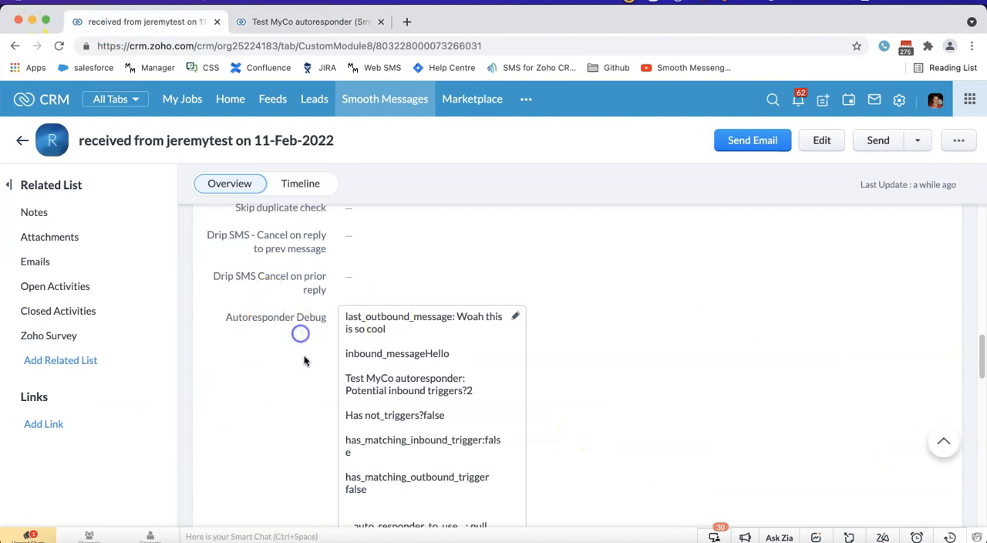
scroll("down", 3)
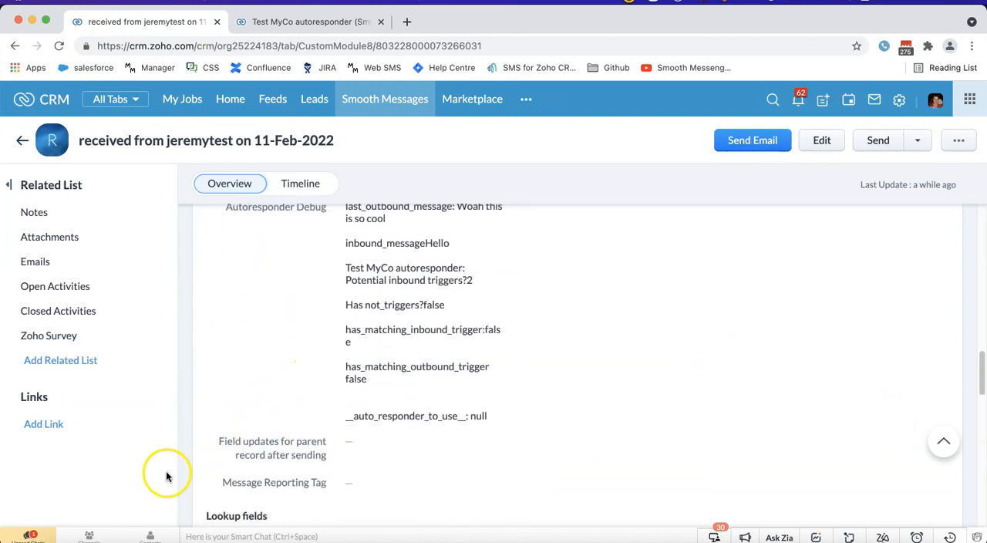